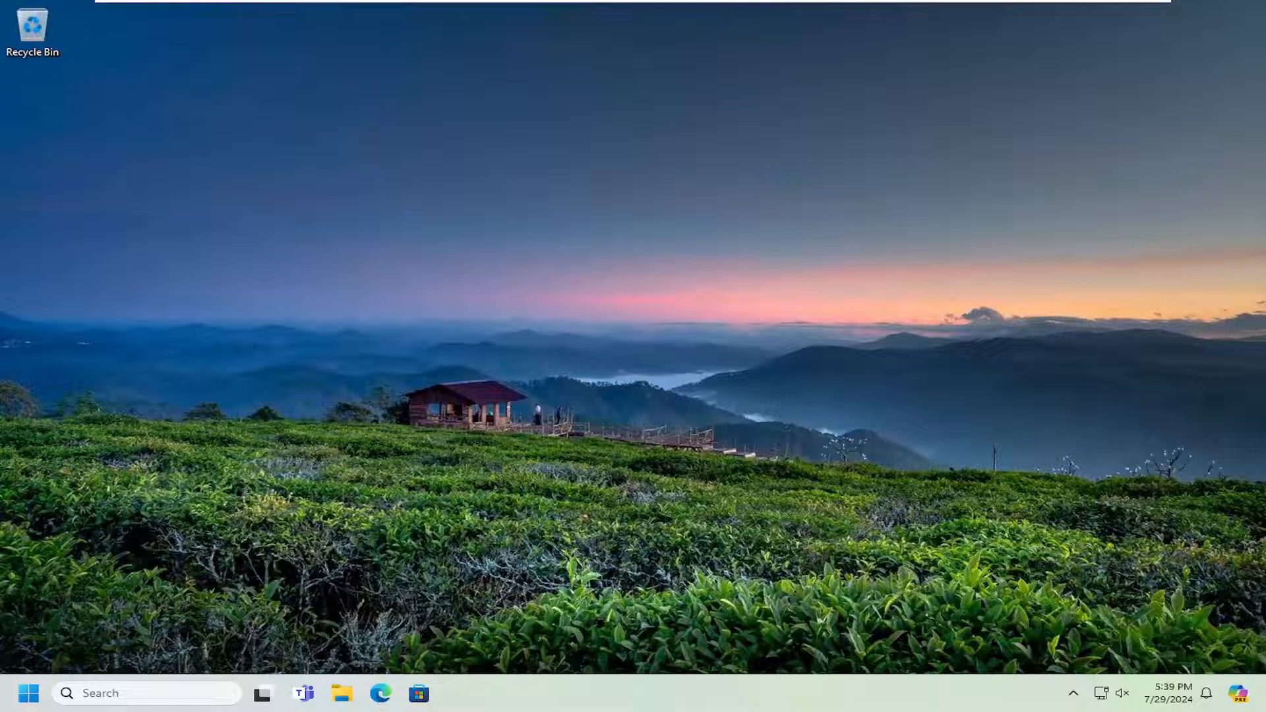
# Launch Command Prompt as administrator from a Start search for 'cm' and approve UAC.
pyautogui.write('cmd')
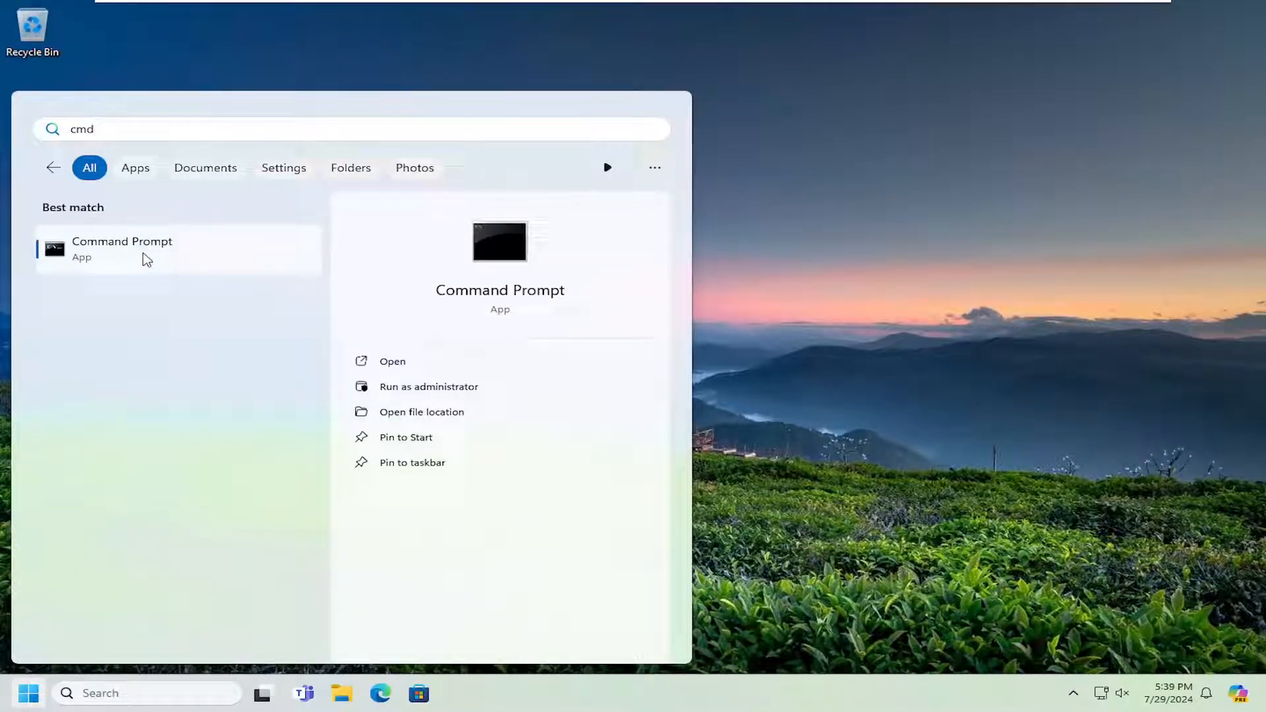
pyautogui.rightClick(122, 249)
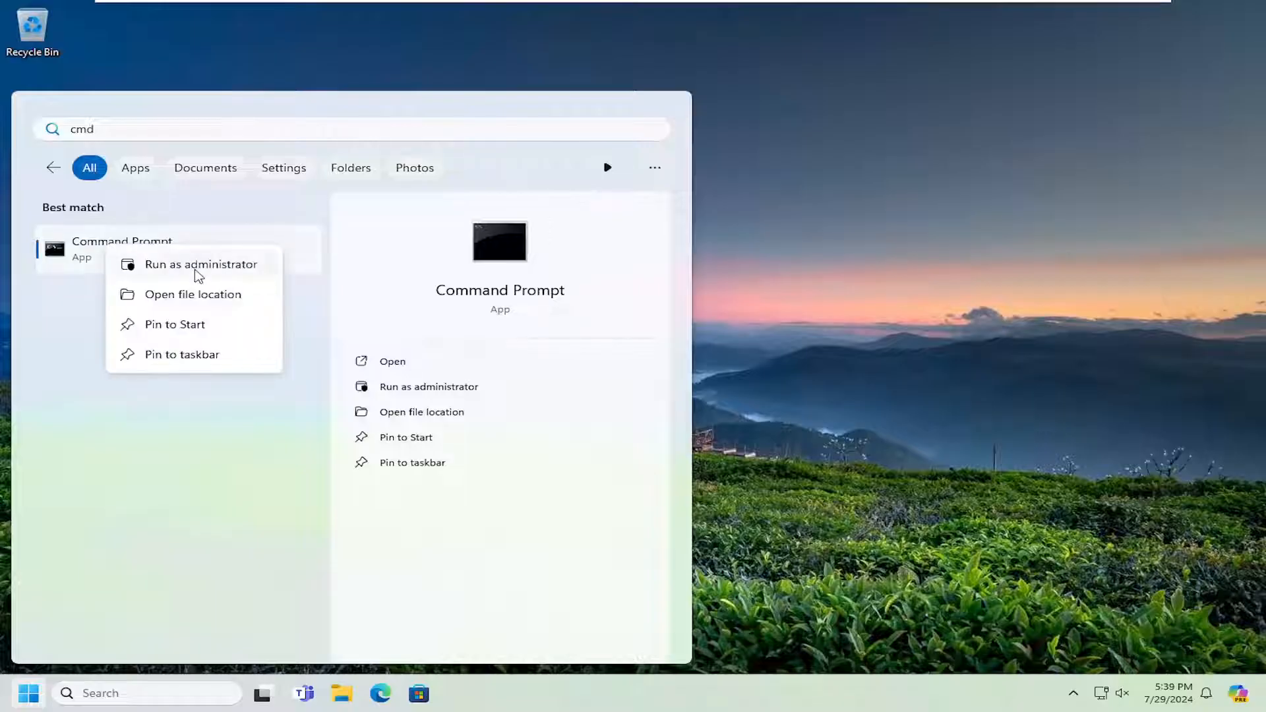
pyautogui.click(201, 263)
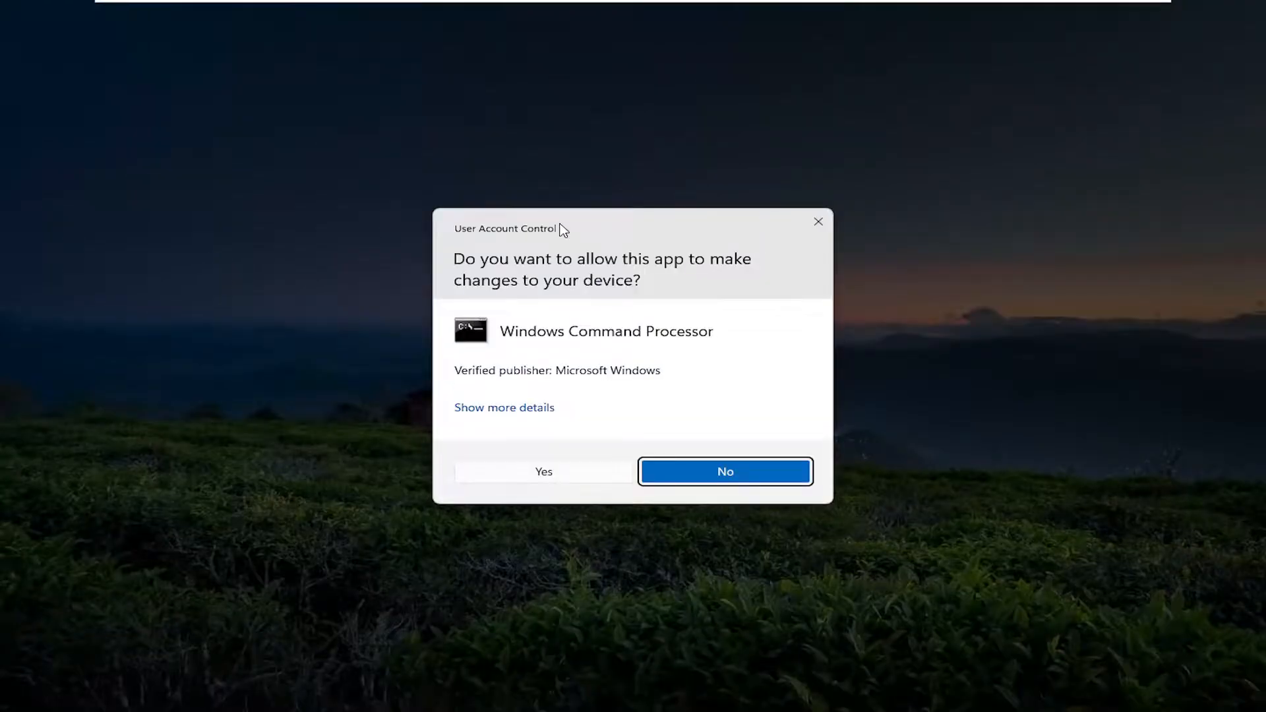
pyautogui.moveTo(596, 509)
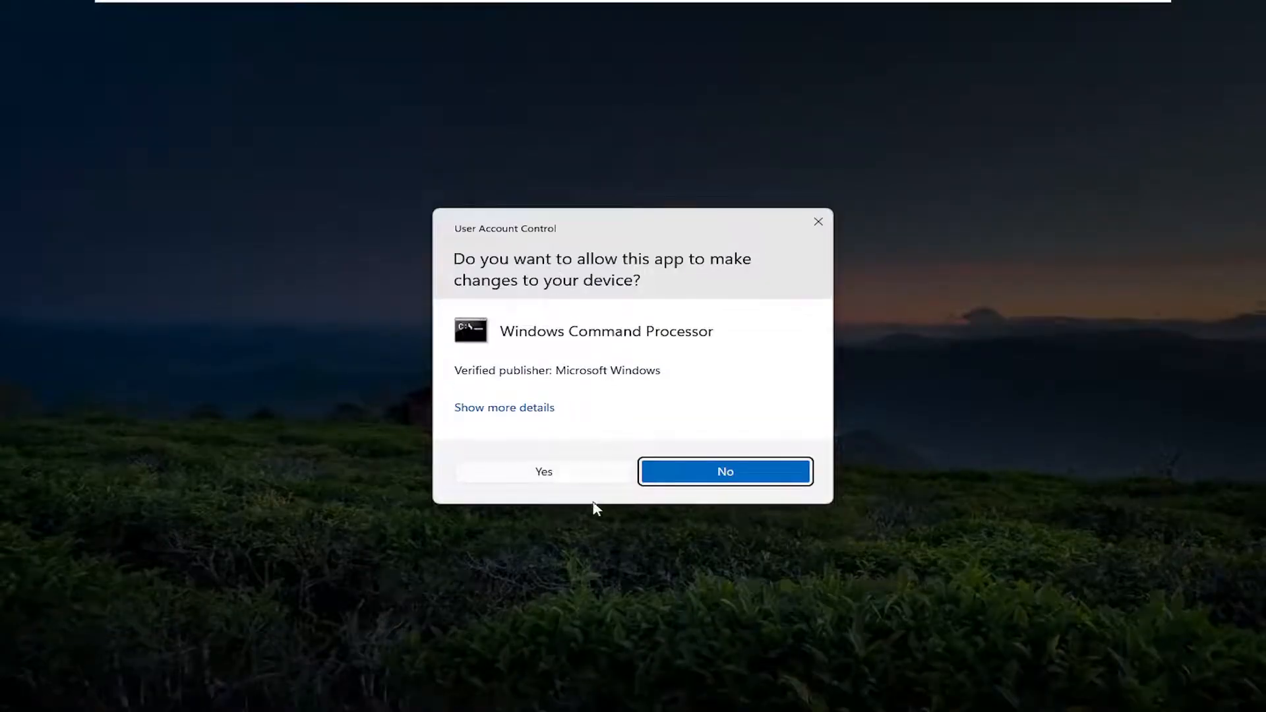
pyautogui.click(542, 472)
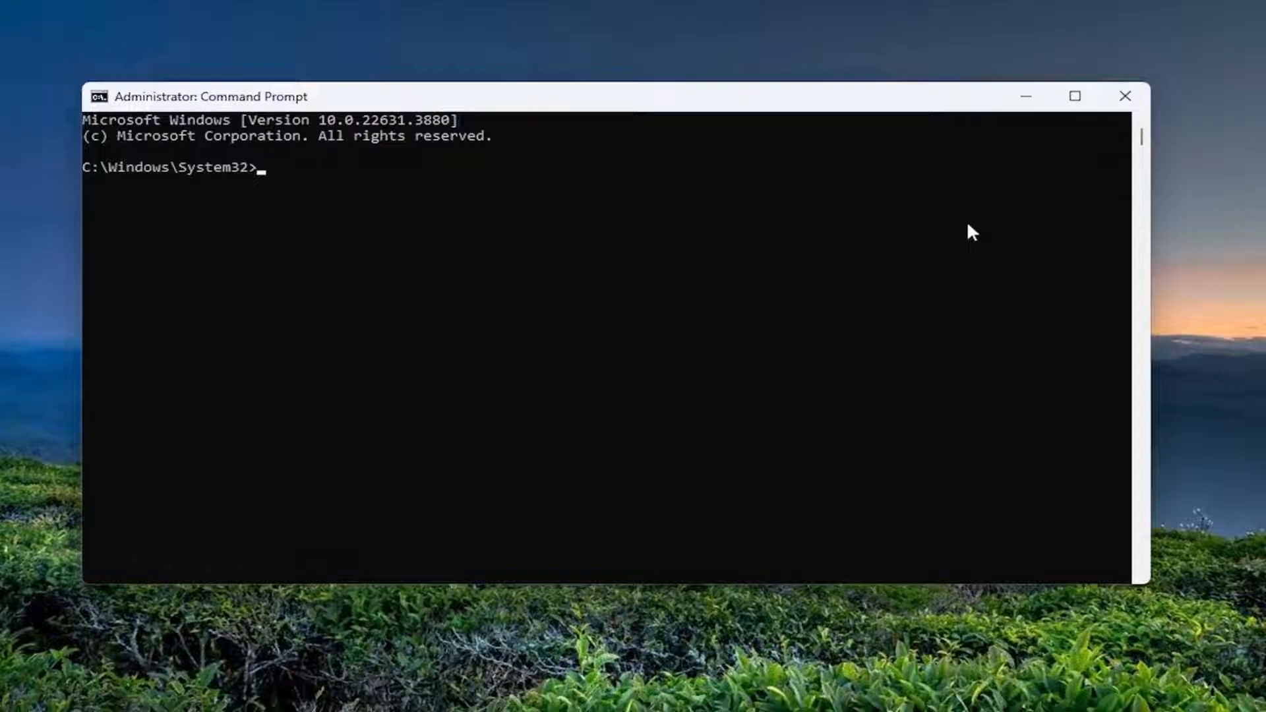
pyautogui.moveTo(555, 102)
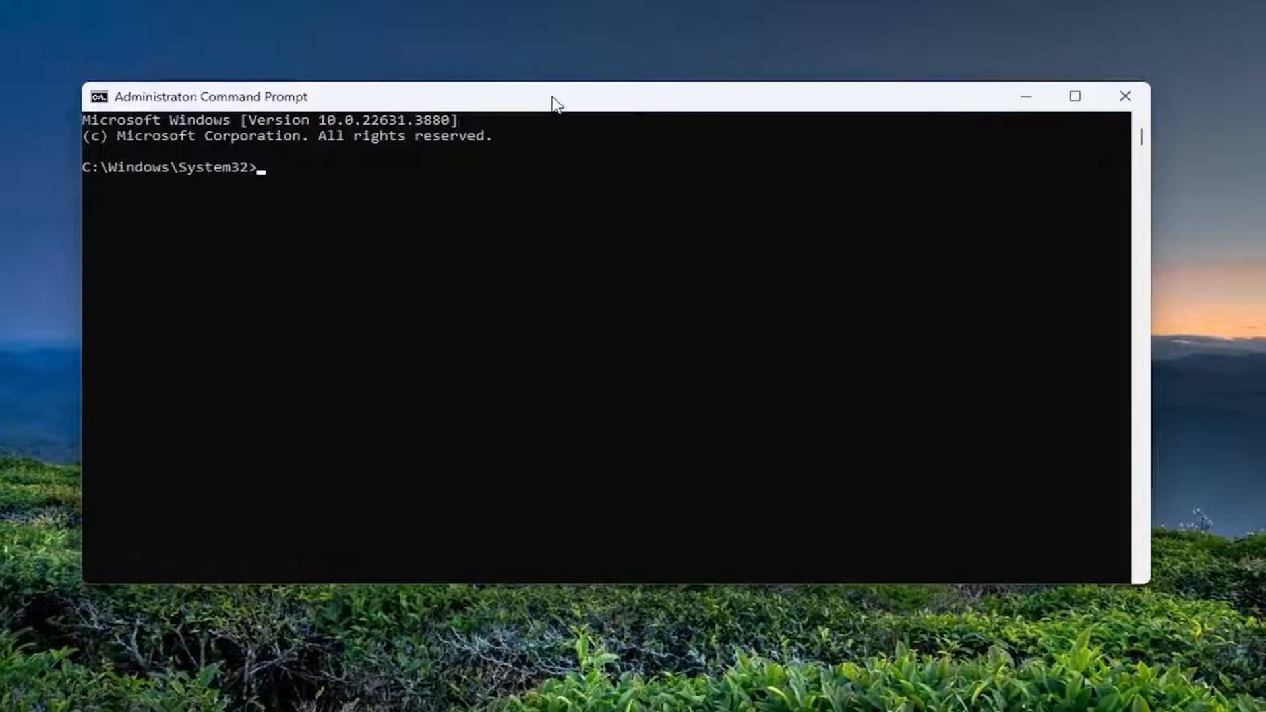
pyautogui.moveTo(614, 107)
pyautogui.write('net user guest /active:yes')
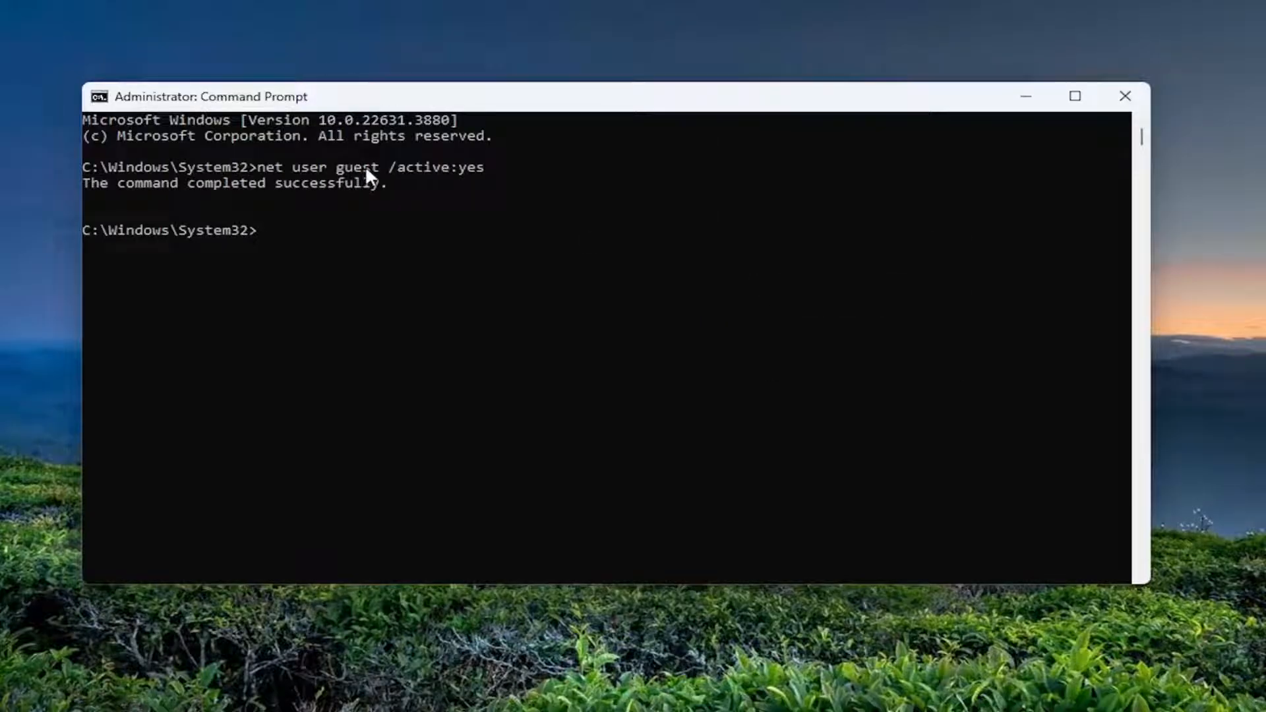
pyautogui.moveTo(452, 178)
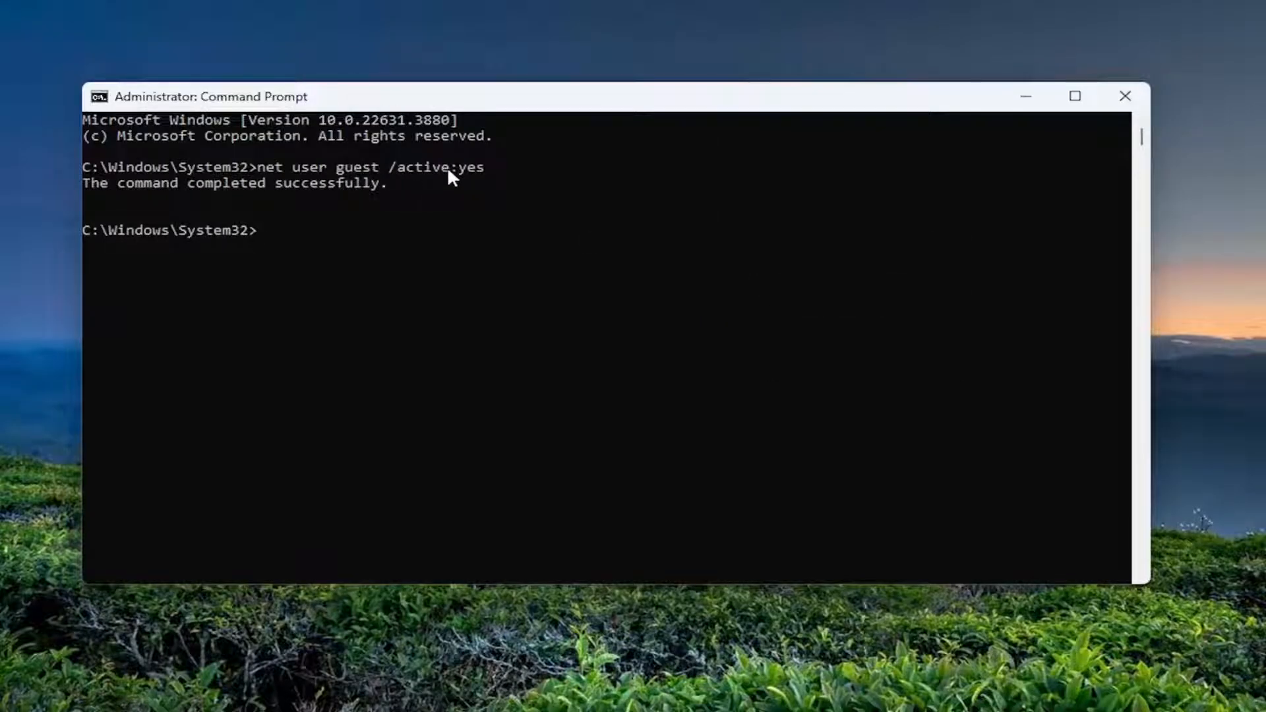
pyautogui.moveTo(149, 213)
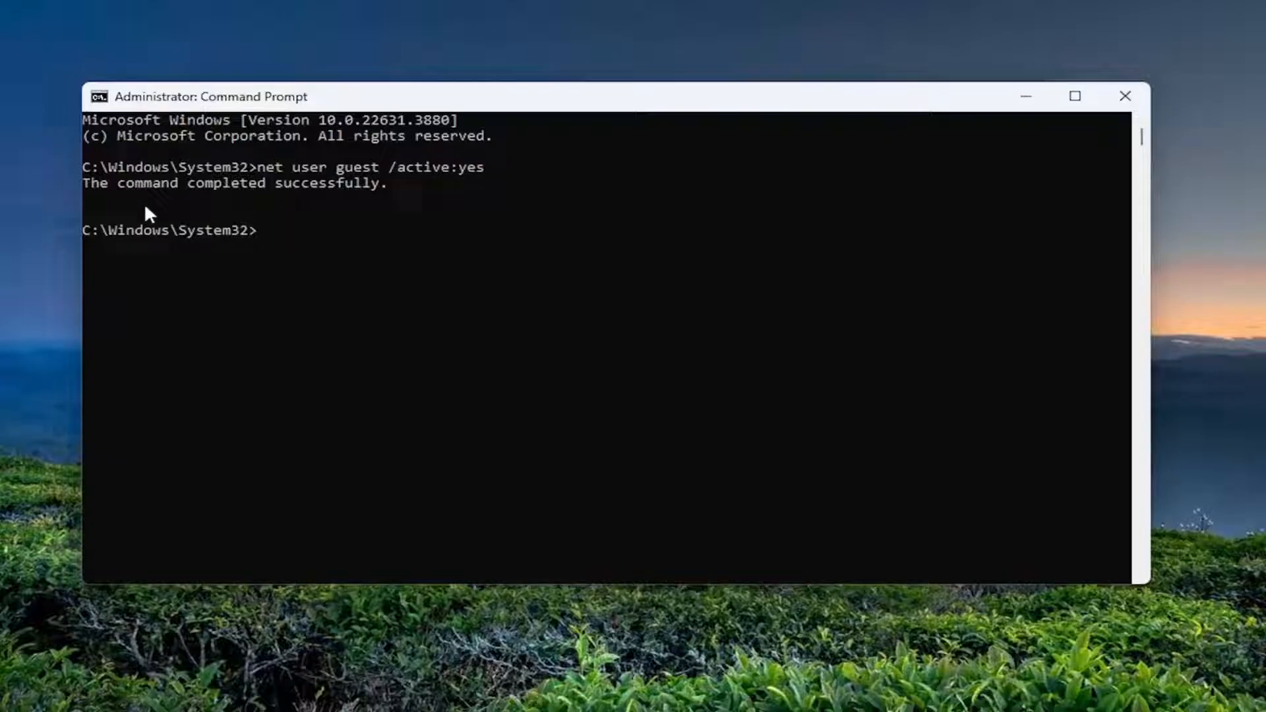
# Return to the Start button after the Guest account was activated.
pyautogui.click(28, 693)
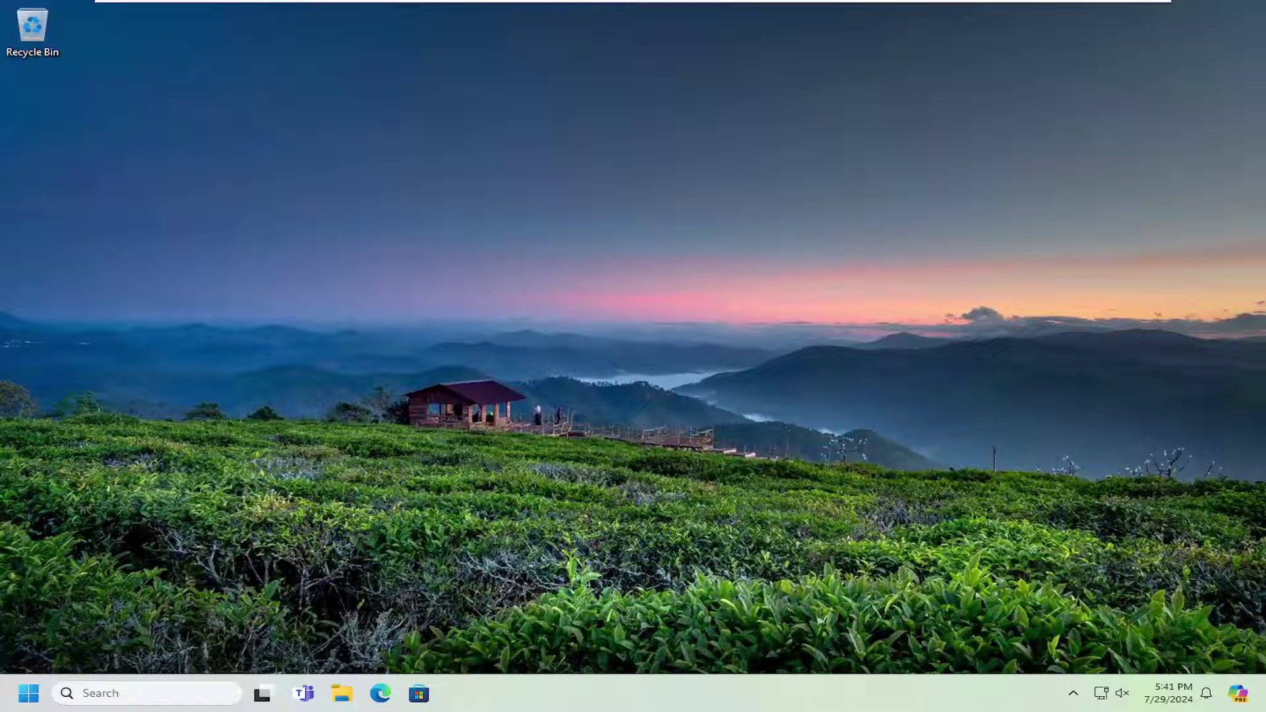
pyautogui.moveTo(253, 453)
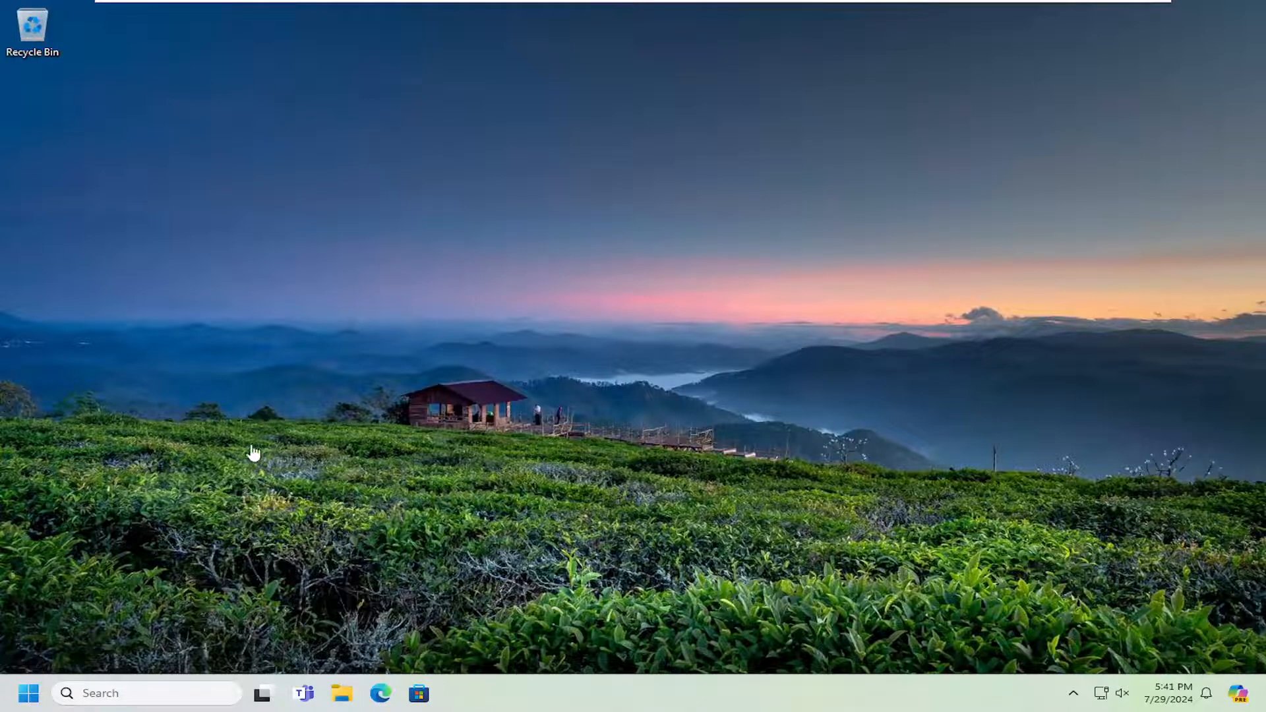
pyautogui.moveTo(37, 678)
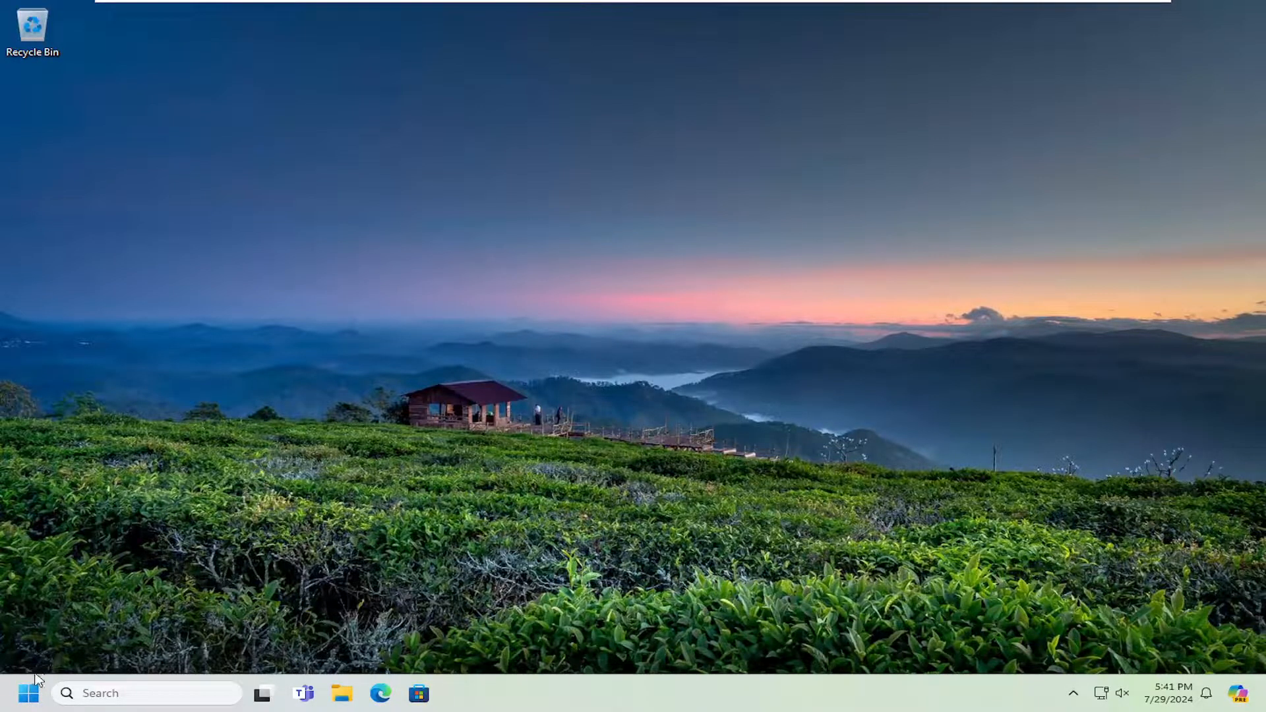
# Start an elevated Command Prompt again via a 'cmd' search and approve UAC.
pyautogui.click(29, 692)
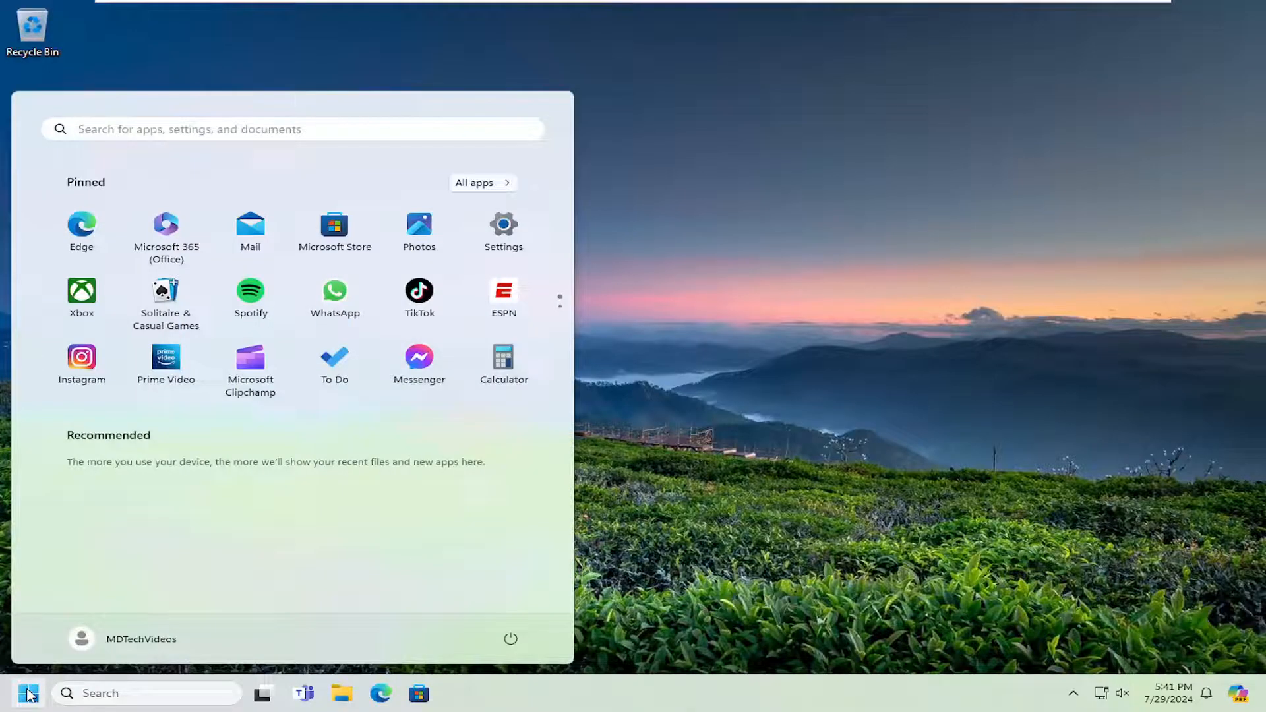
pyautogui.write('cmd')
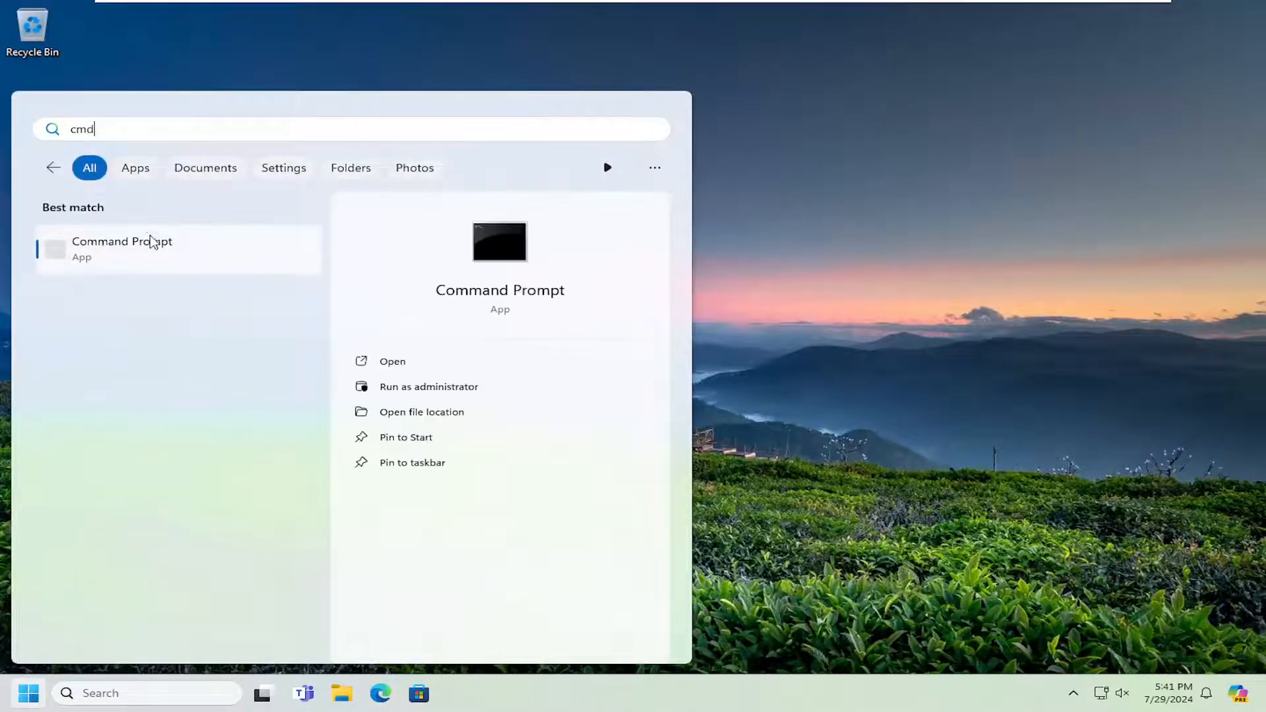
pyautogui.rightClick(121, 246)
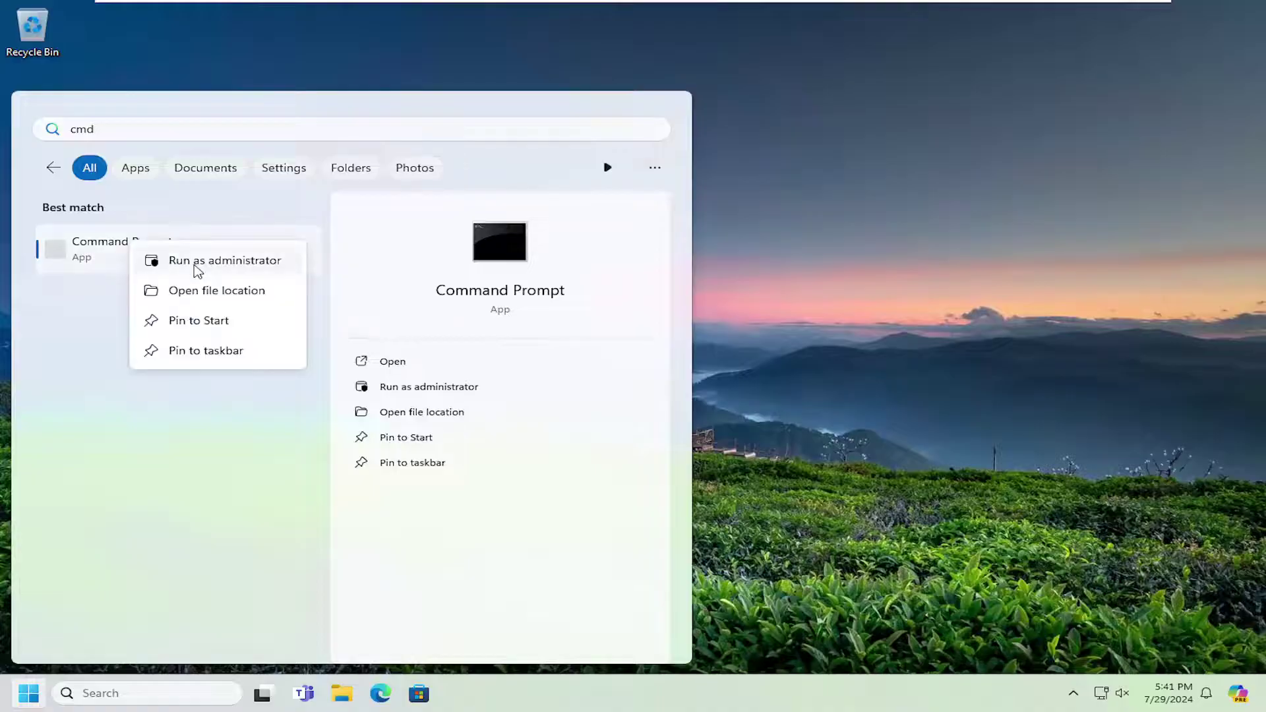
pyautogui.click(225, 260)
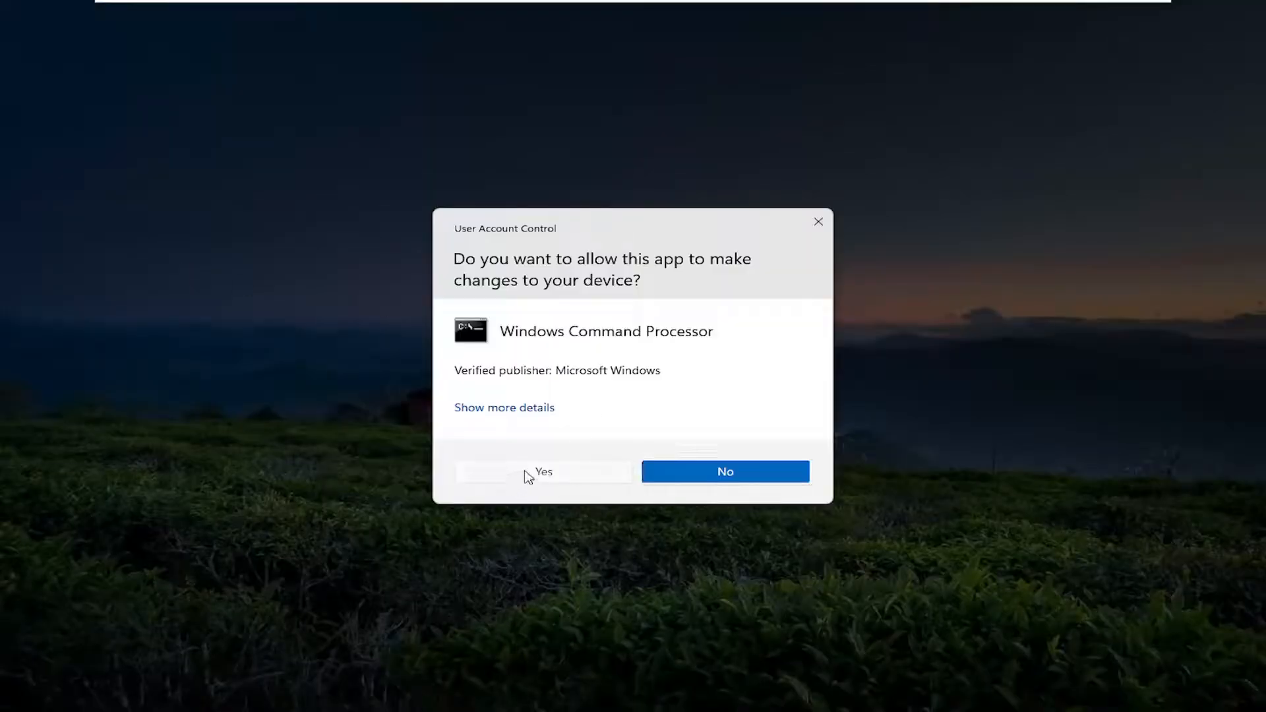
pyautogui.click(543, 472)
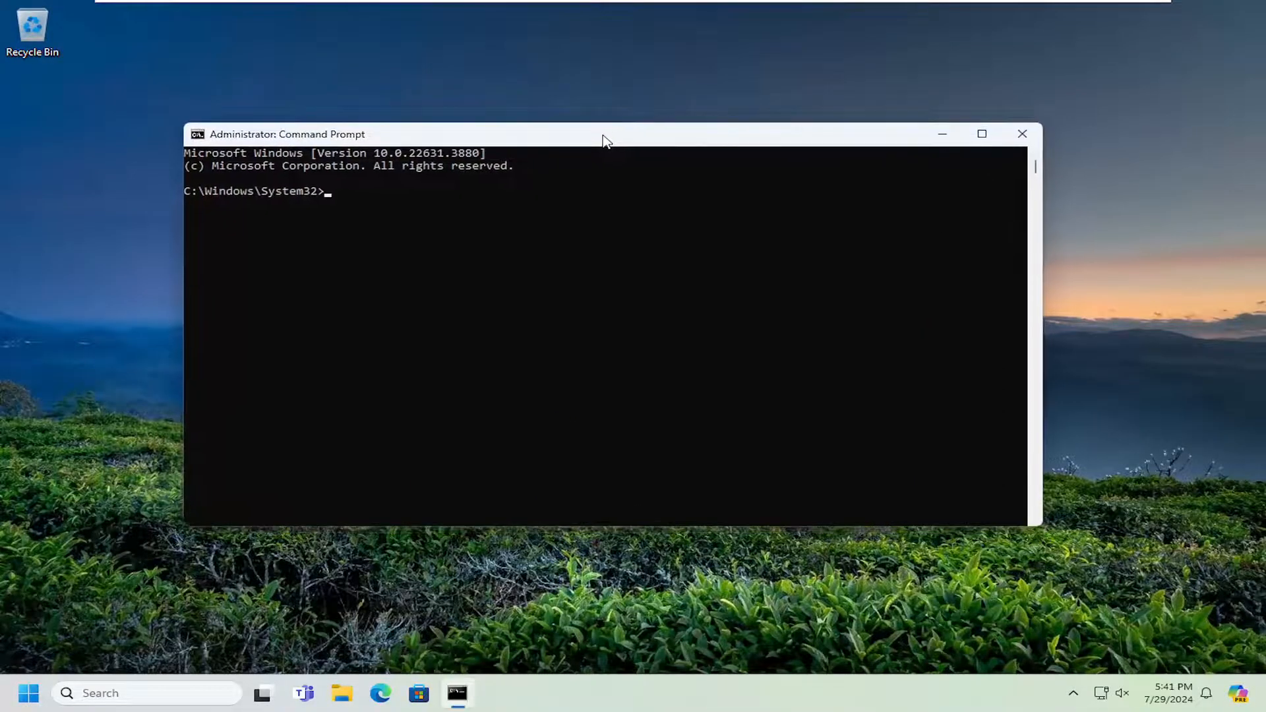
pyautogui.moveTo(628, 157)
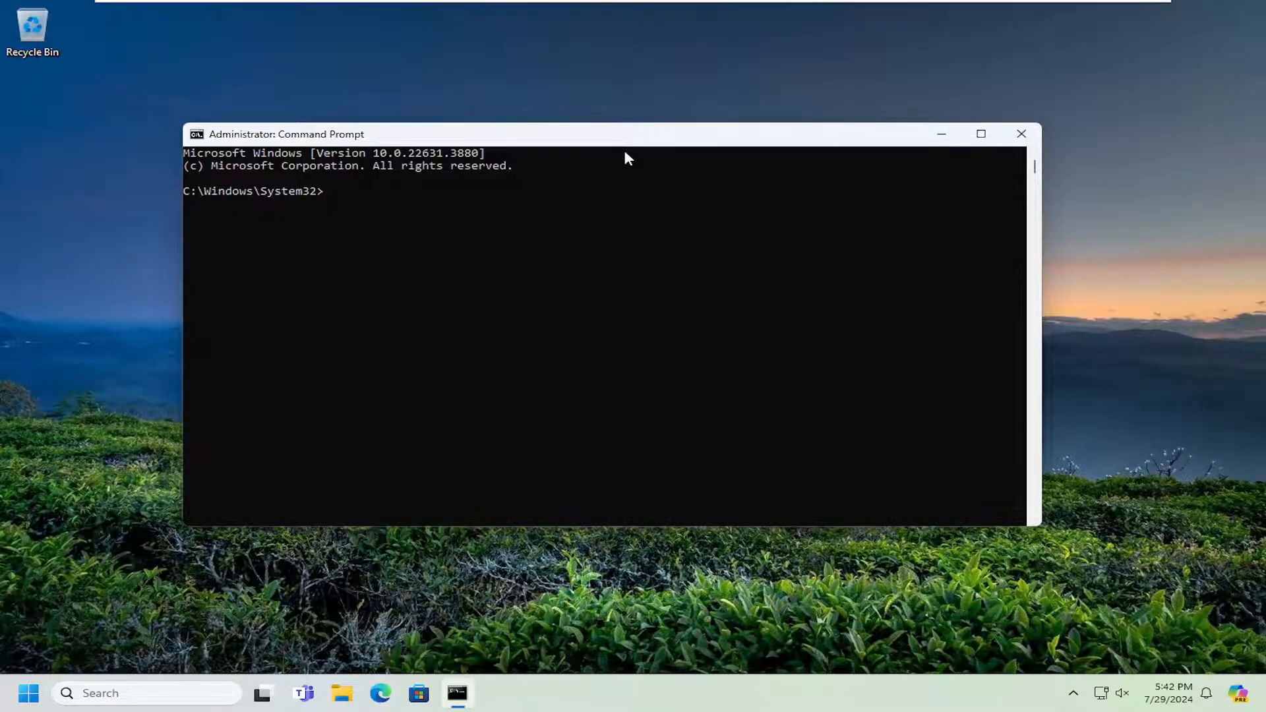
pyautogui.moveTo(588, 154)
pyautogui.write('net user guest /active:no')
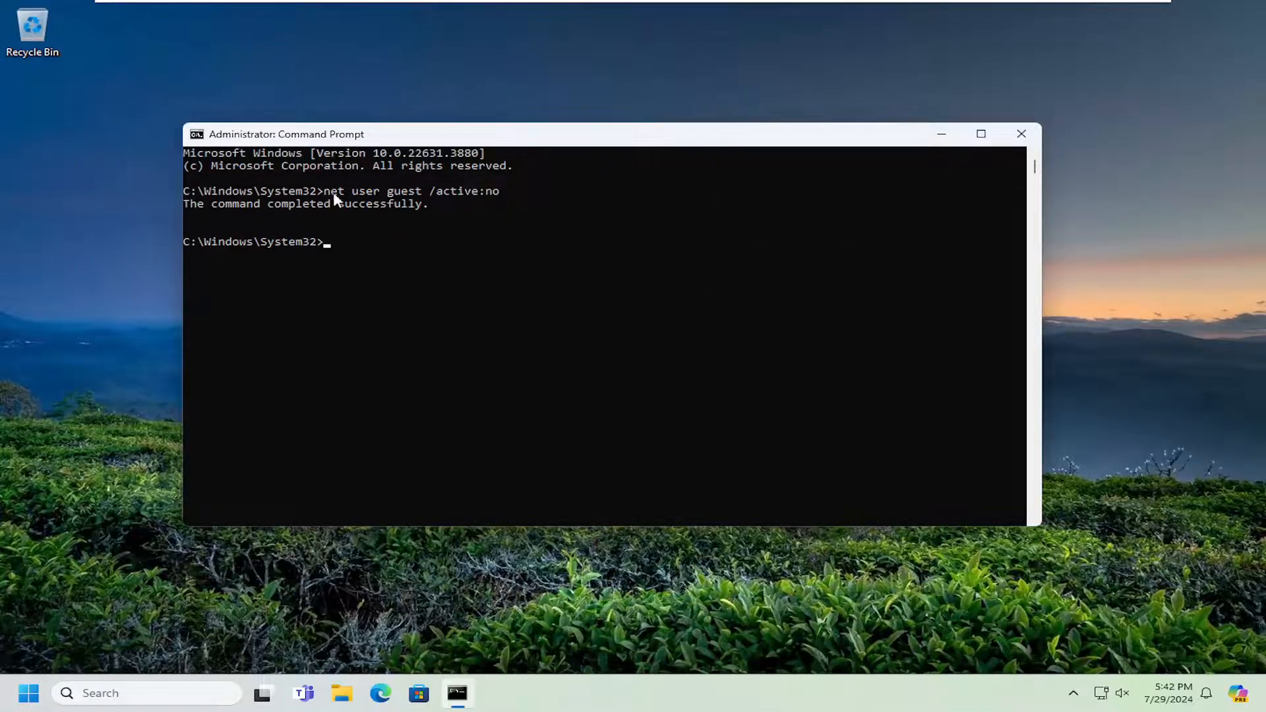
pyautogui.moveTo(427, 204)
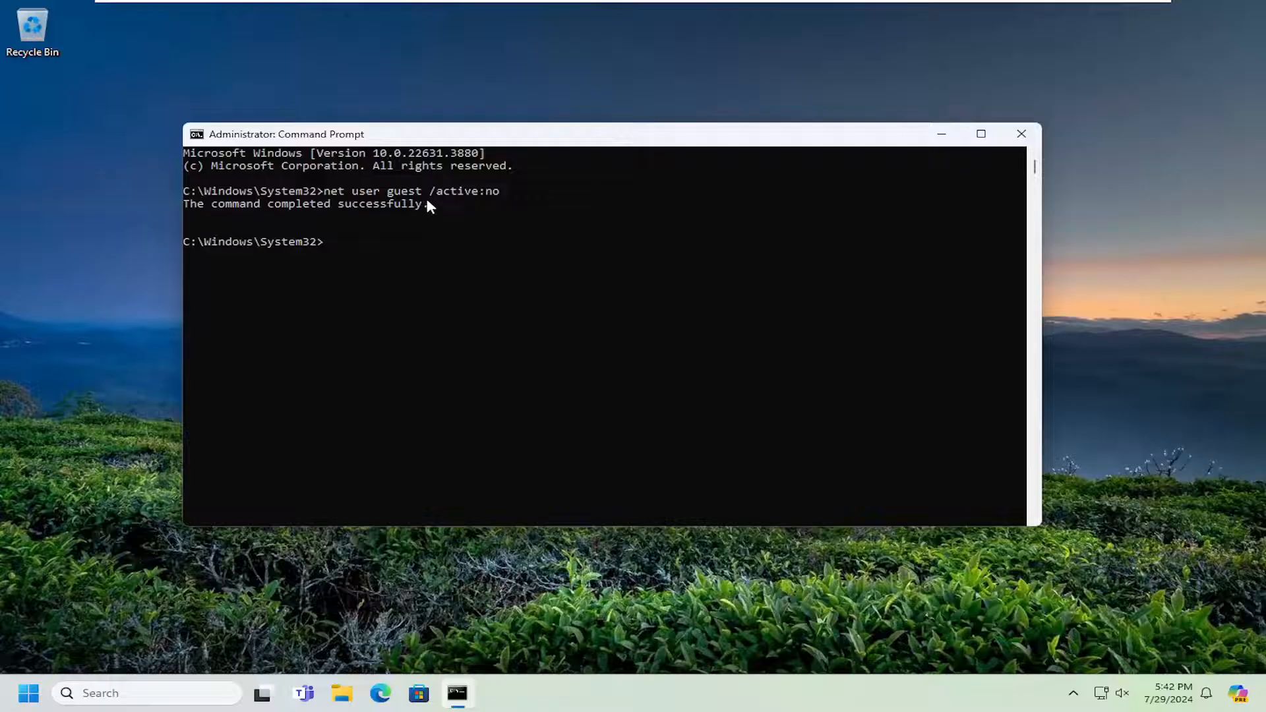
pyautogui.moveTo(484, 201)
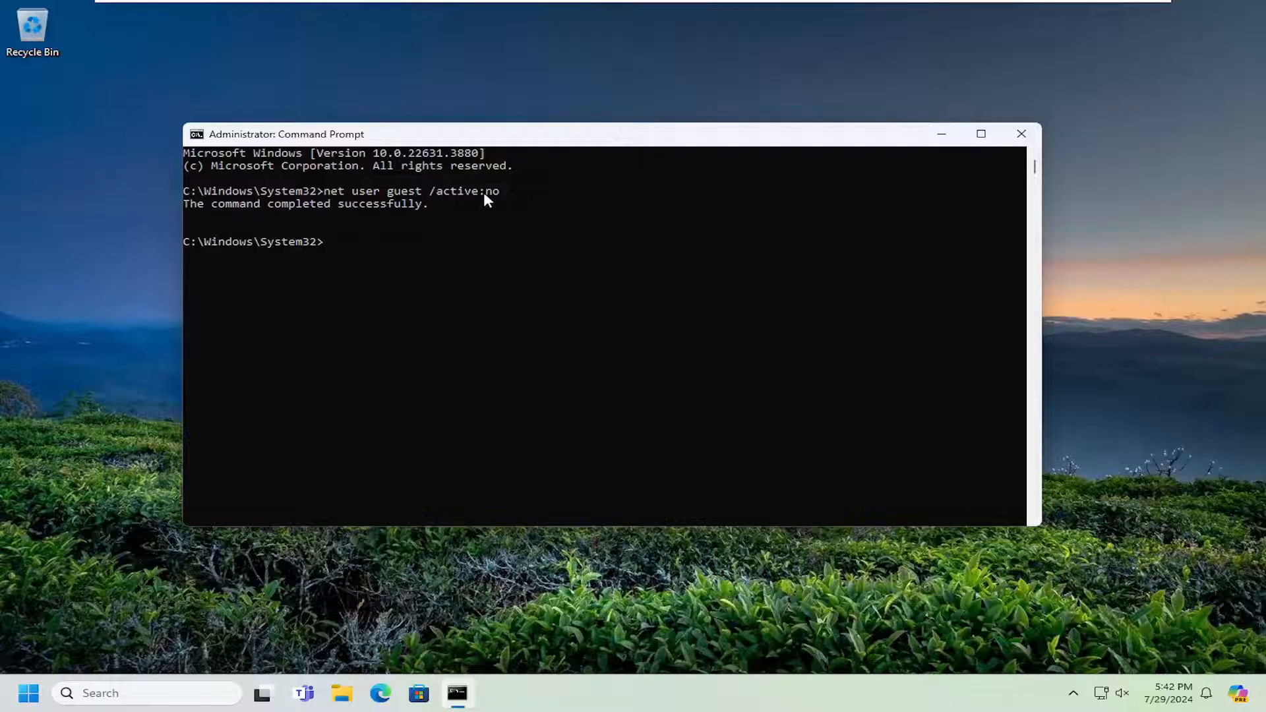
pyautogui.moveTo(346, 224)
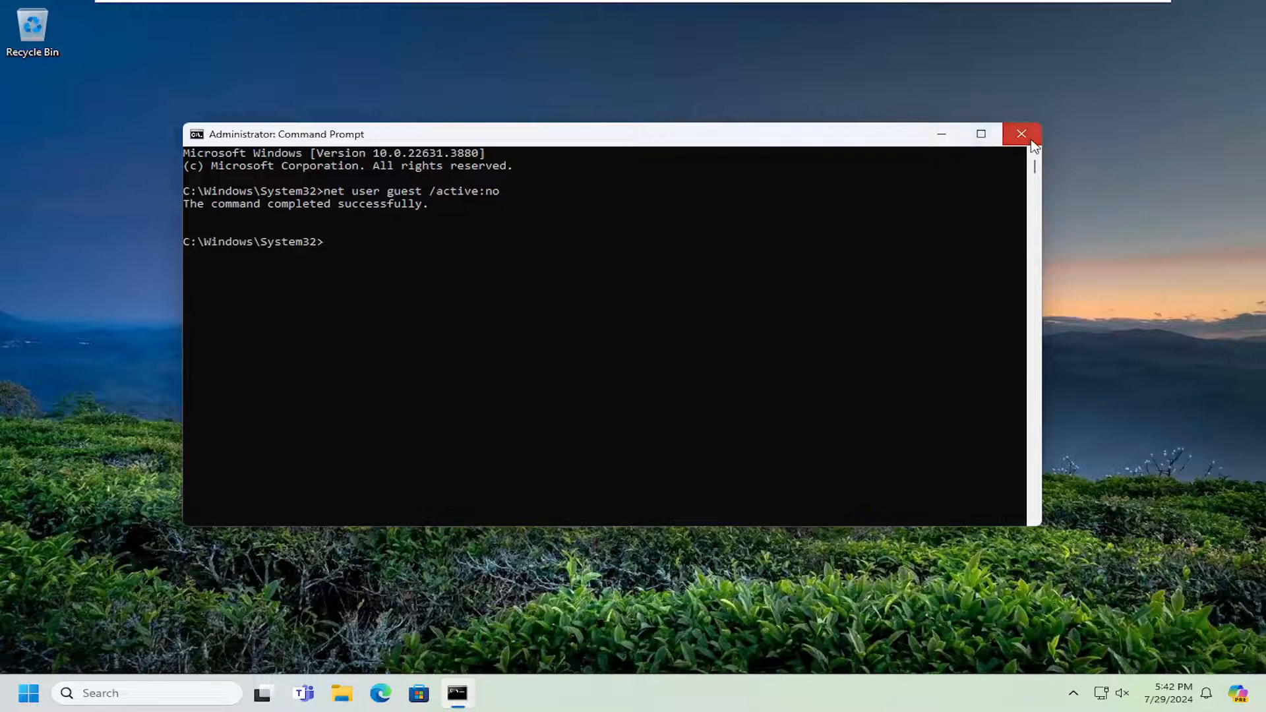
# Close the administrator Command Prompt after disabling the Guest account.
pyautogui.click(1021, 133)
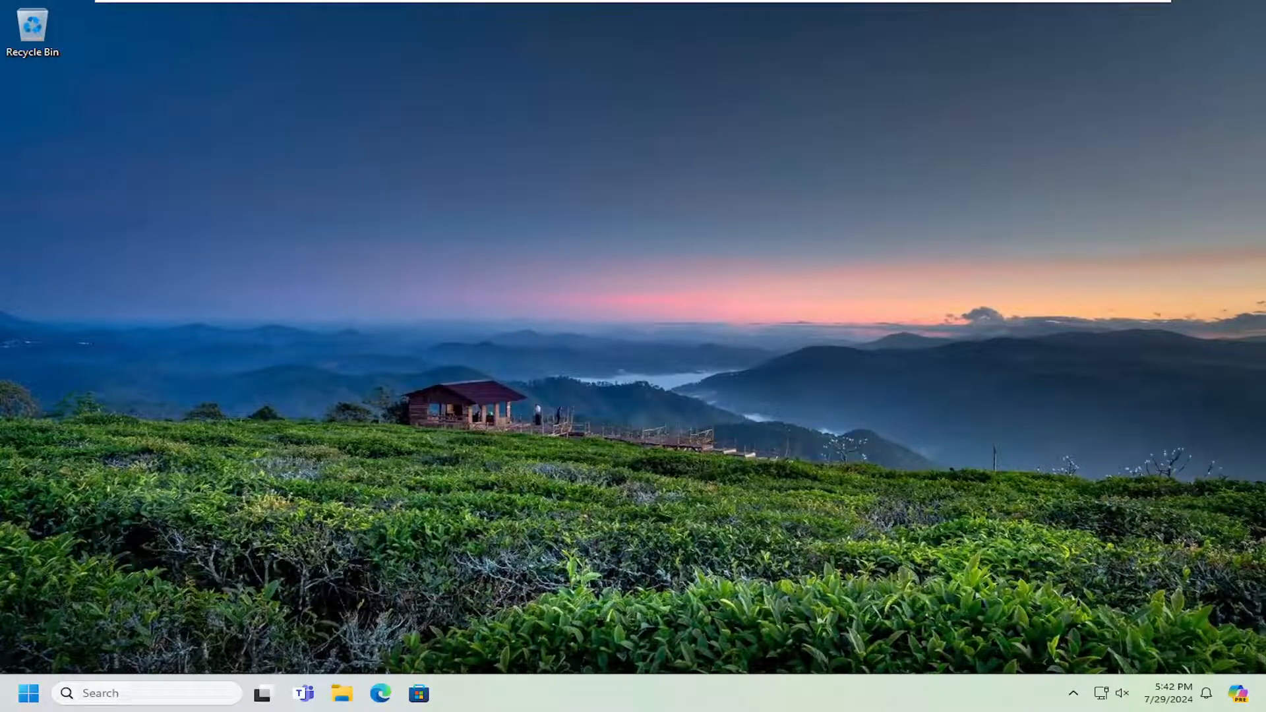